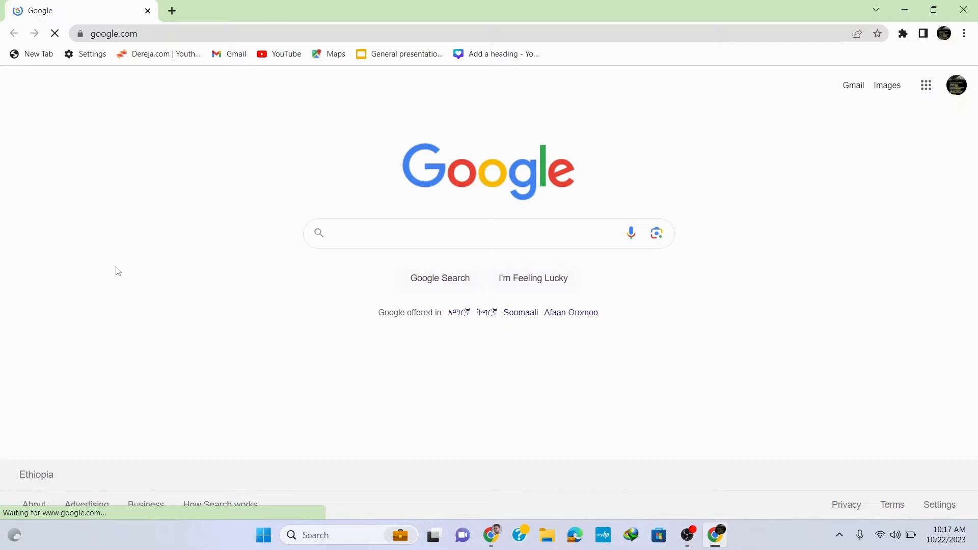
pyautogui.moveTo(199, 270)
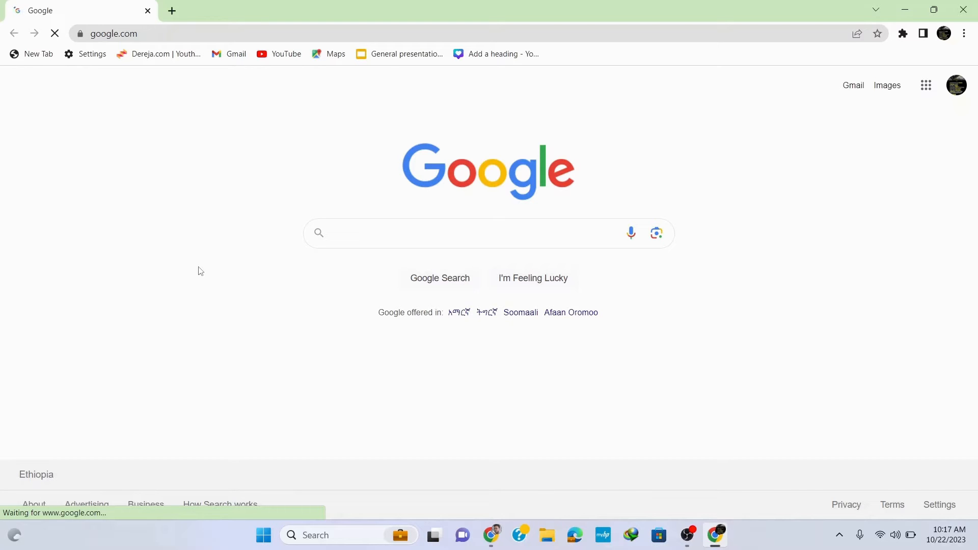
# Search Google for 'python' so the results lead with the official Python.org site.
pyautogui.click(475, 232)
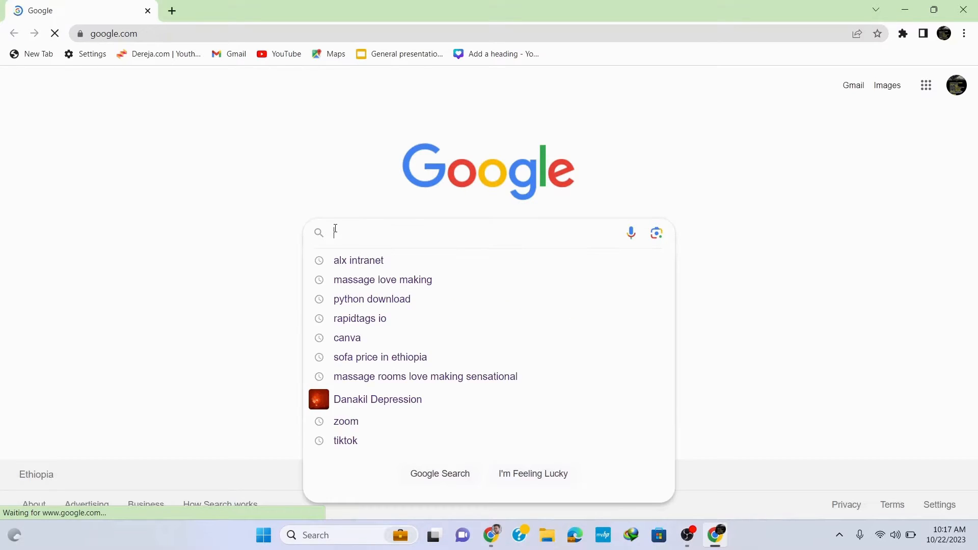
pyautogui.write('py')
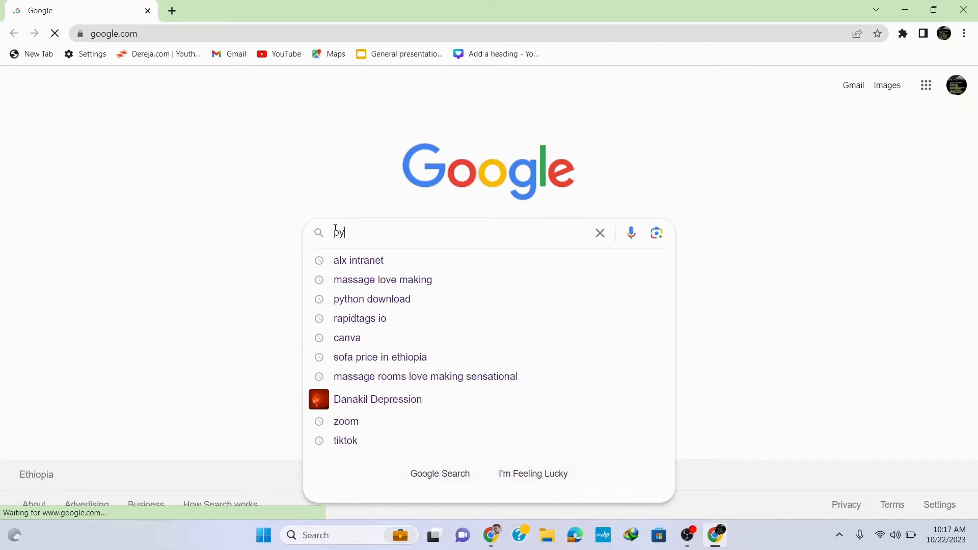
pyautogui.write('thon')
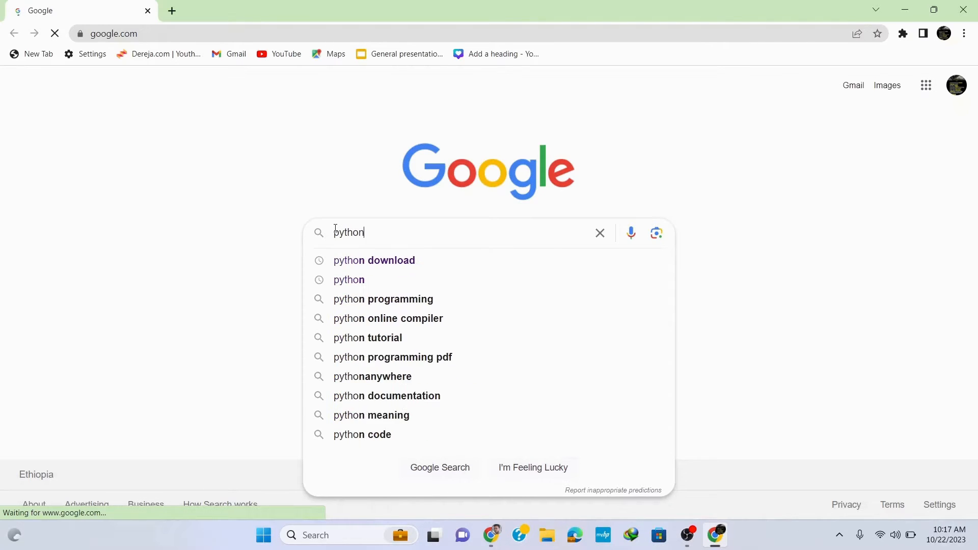
pyautogui.press('Return')
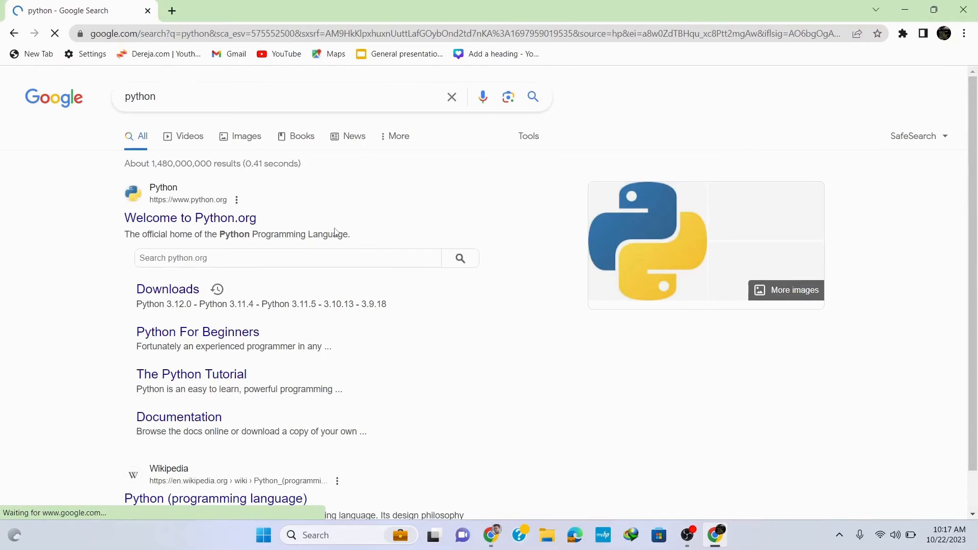
pyautogui.click(15, 33)
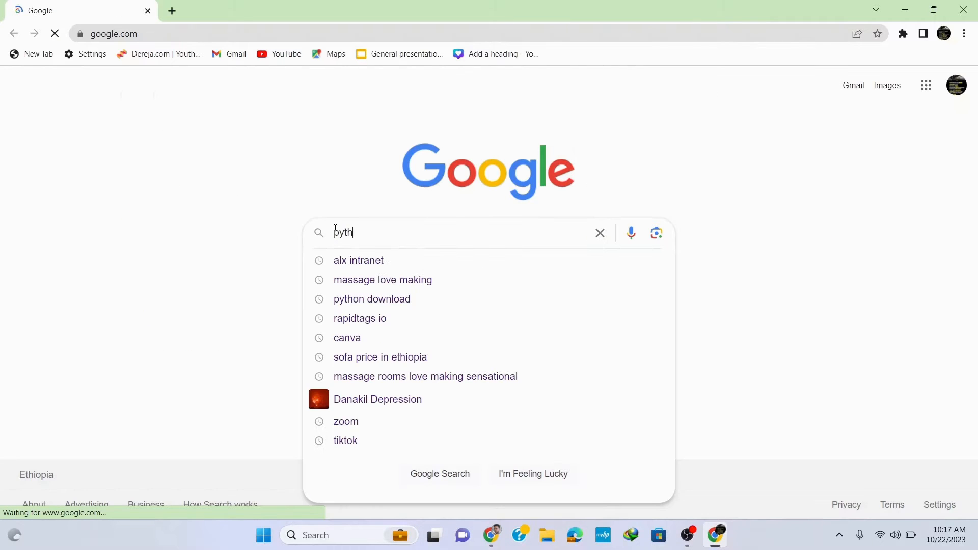
pyautogui.write('on')
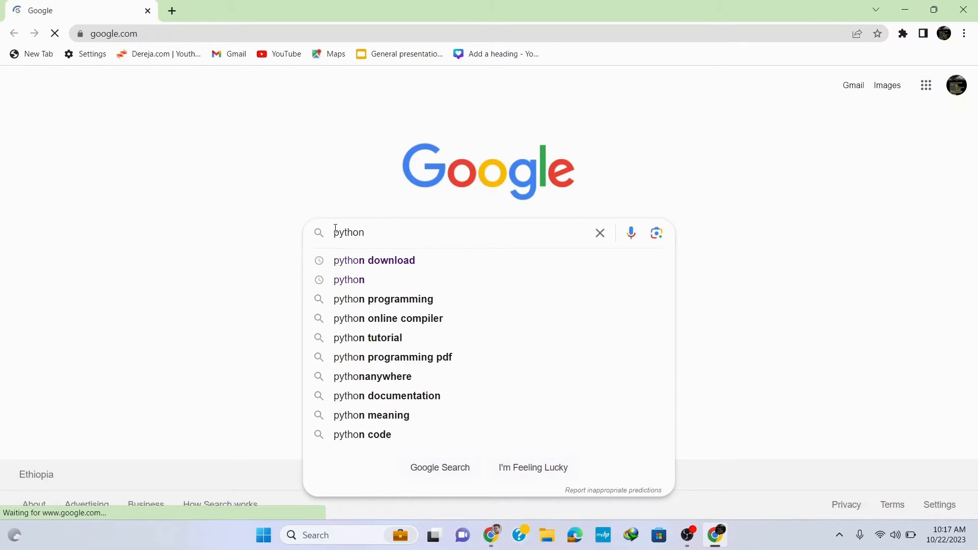
pyautogui.press('Return')
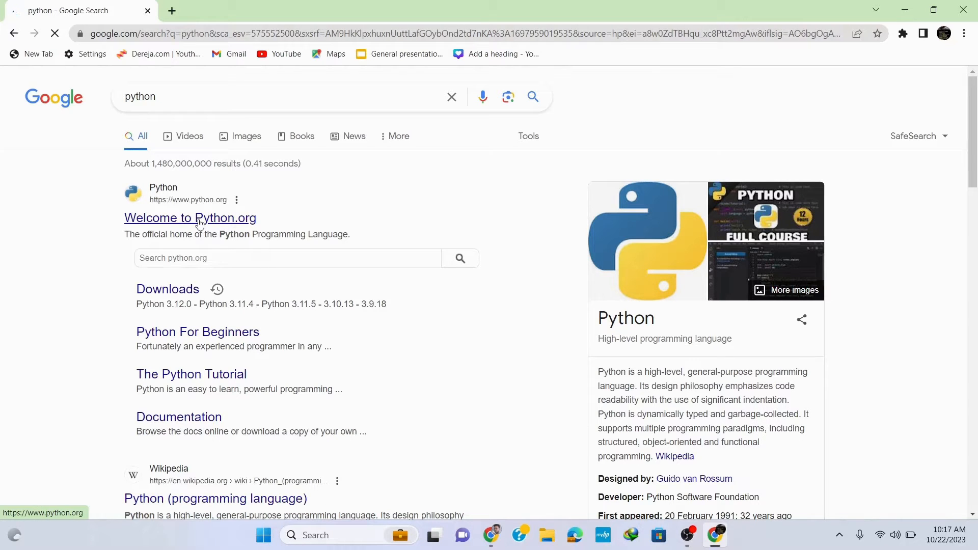
# Open the 'Welcome to Python.org' result and bring up the Downloads menu for Windows.
pyautogui.click(190, 218)
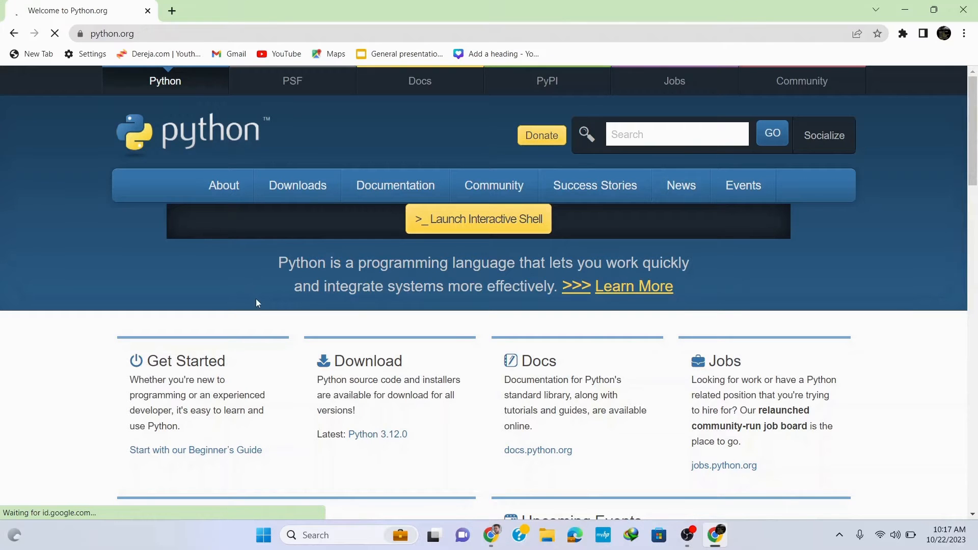
pyautogui.click(223, 185)
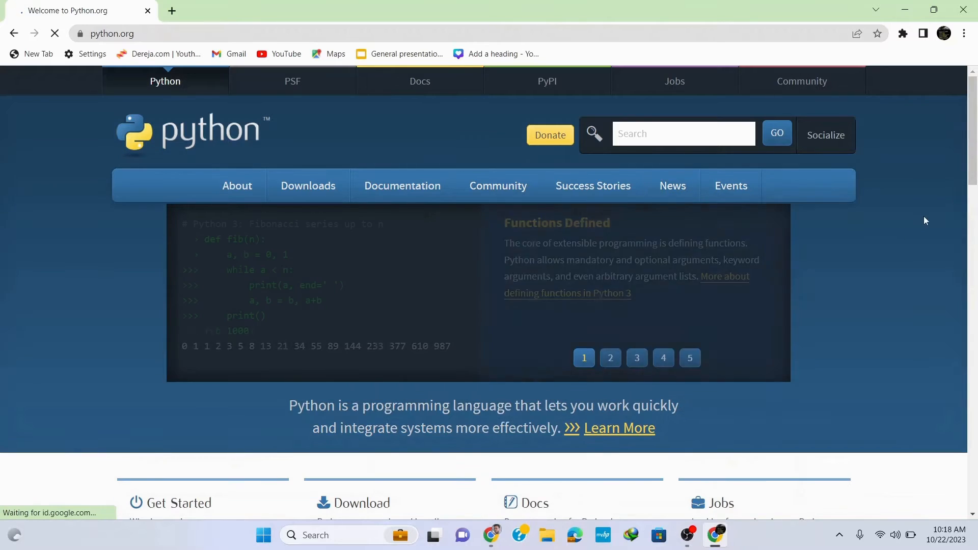
pyautogui.moveTo(308, 186)
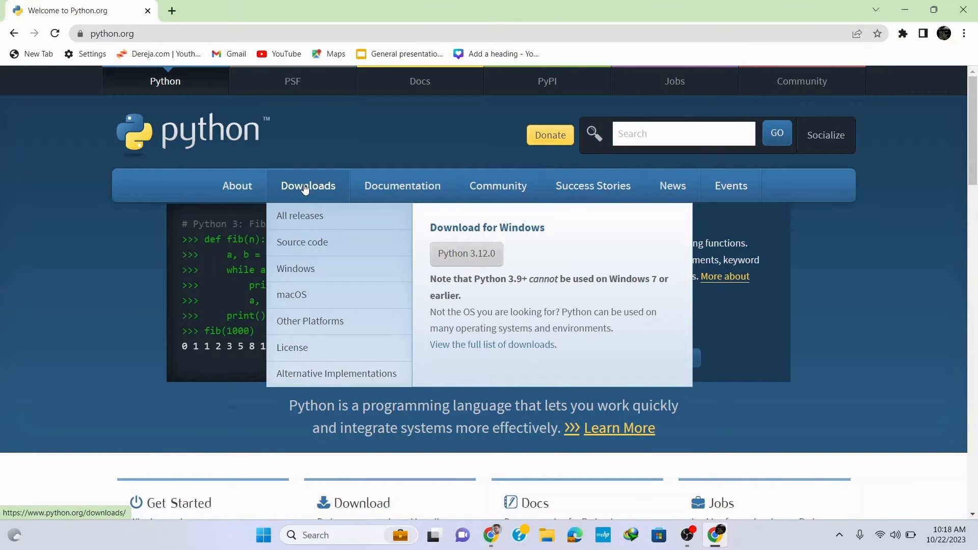
pyautogui.moveTo(296, 270)
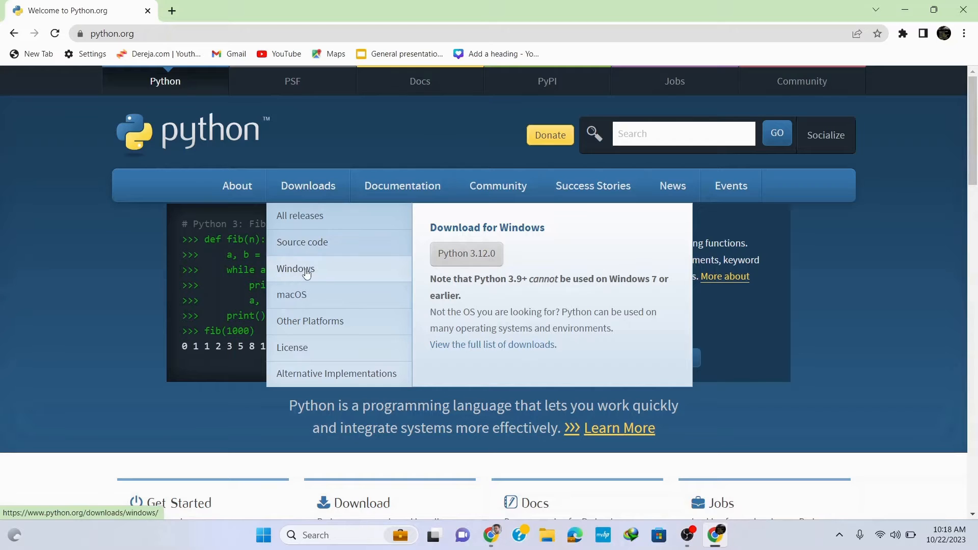
pyautogui.moveTo(305, 317)
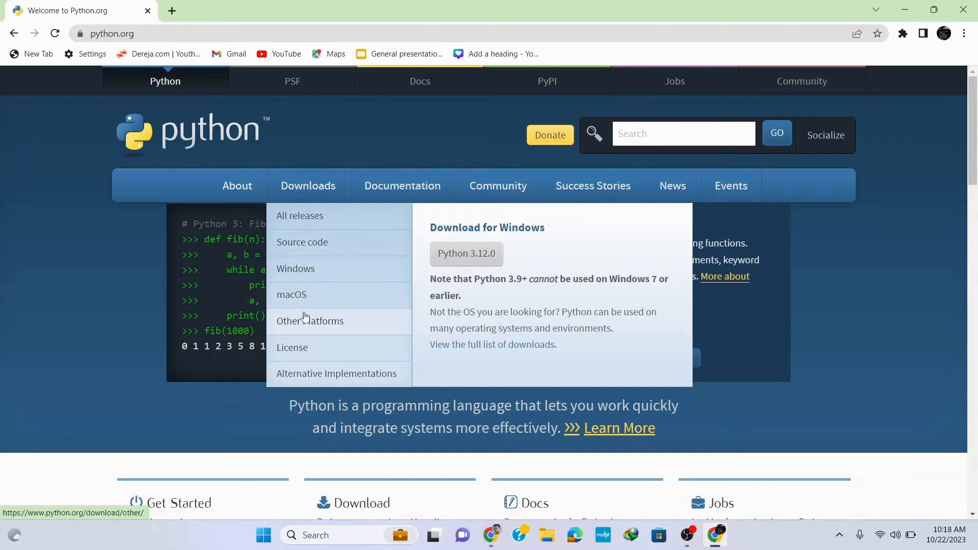
pyautogui.moveTo(292, 294)
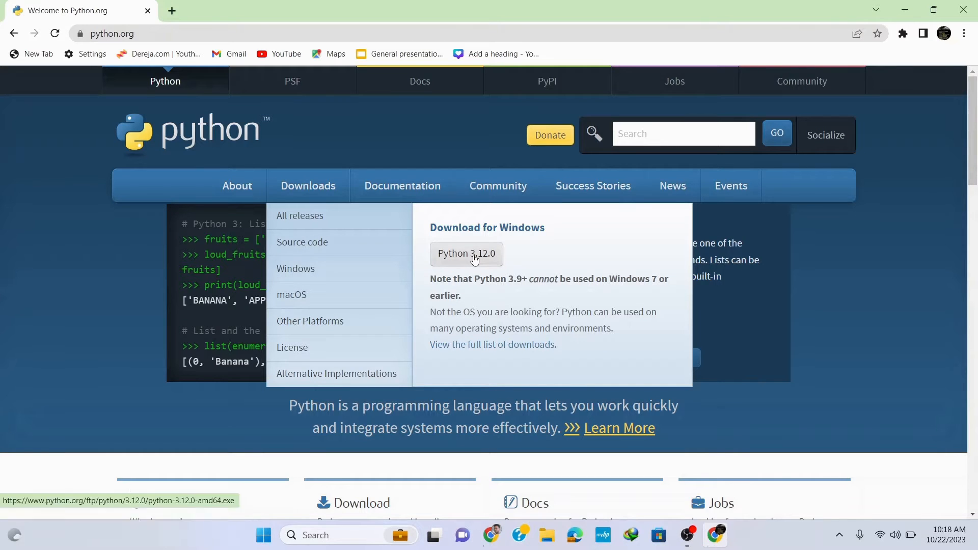
# Download the Python 3.12.0 Windows .exe installer and run it.
pyautogui.click(466, 254)
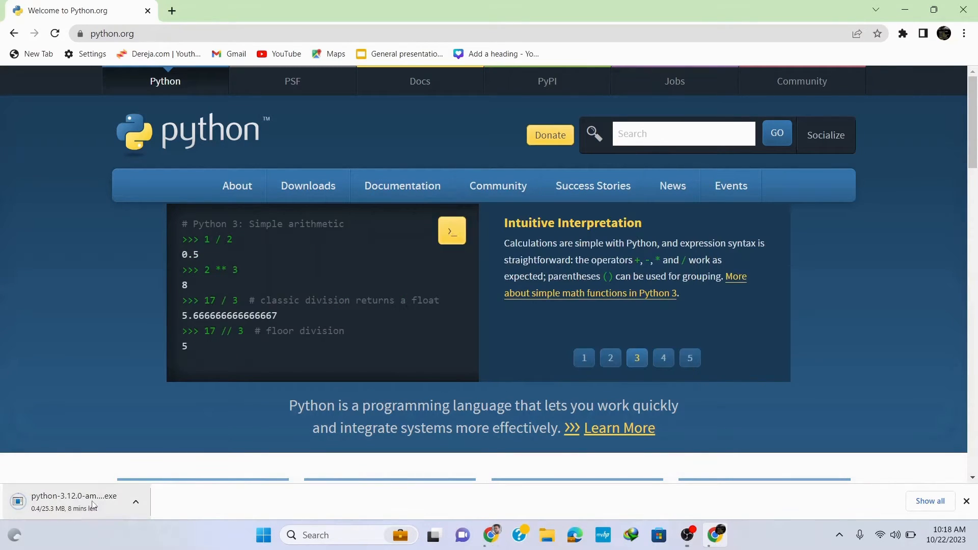
pyautogui.click(610, 358)
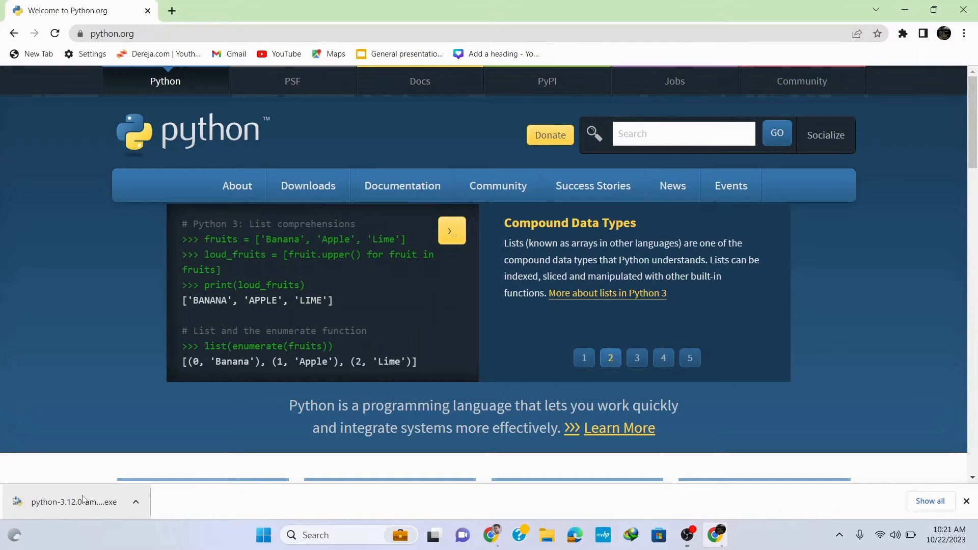
pyautogui.click(637, 358)
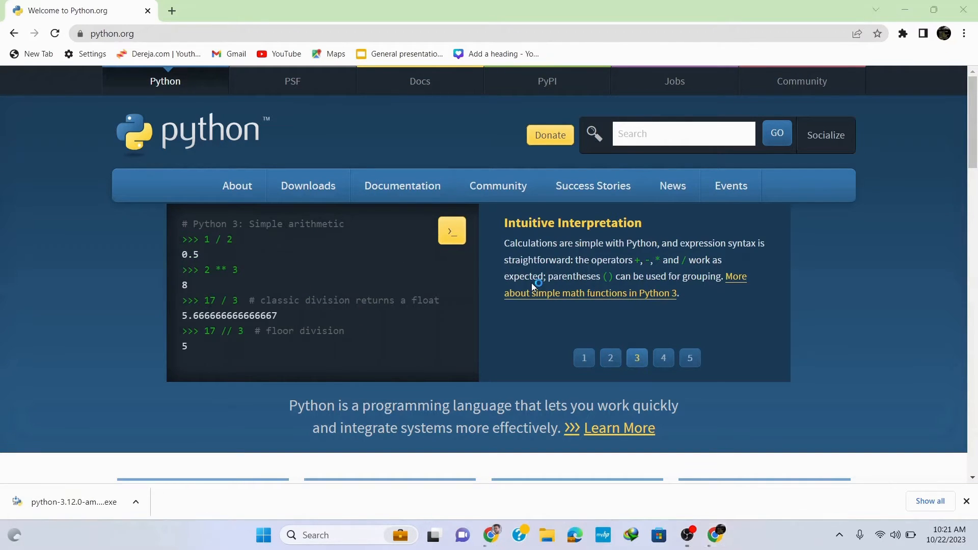
pyautogui.click(73, 502)
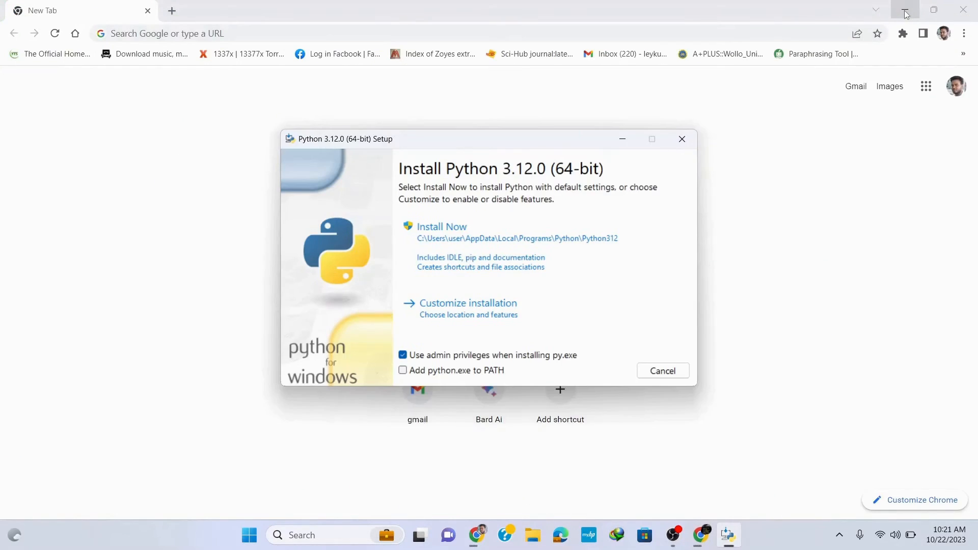
# Minimize Chrome and enable 'Add python.exe to PATH' in the installer.
pyautogui.click(904, 11)
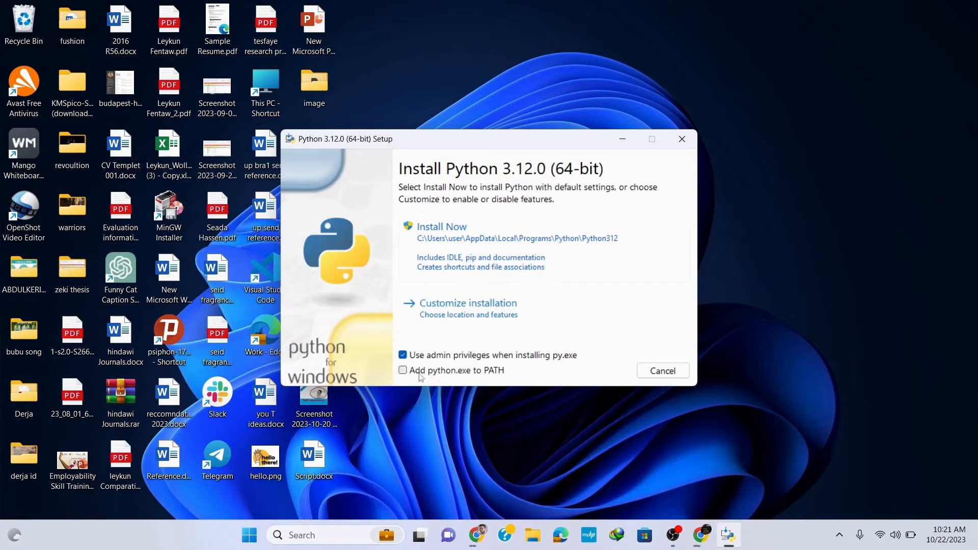
pyautogui.click(403, 370)
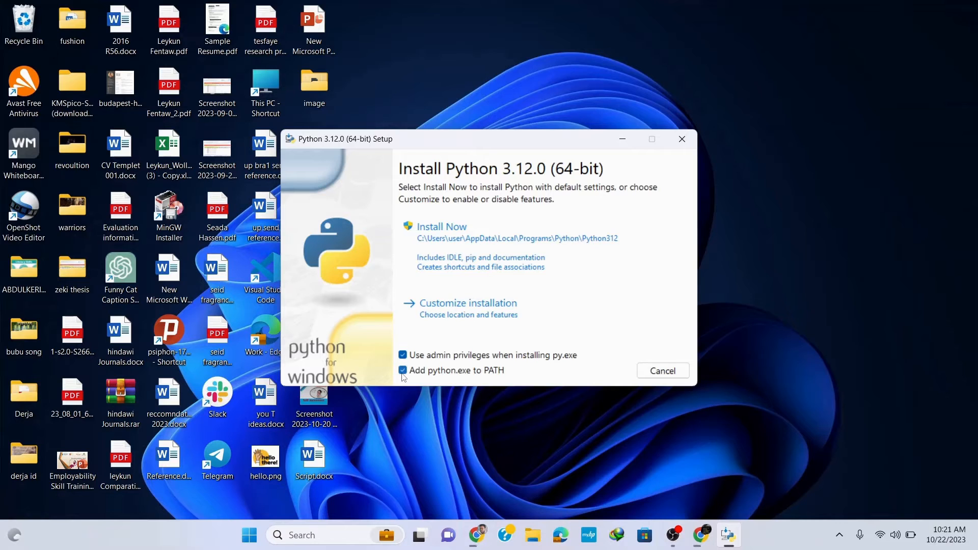
pyautogui.moveTo(474, 336)
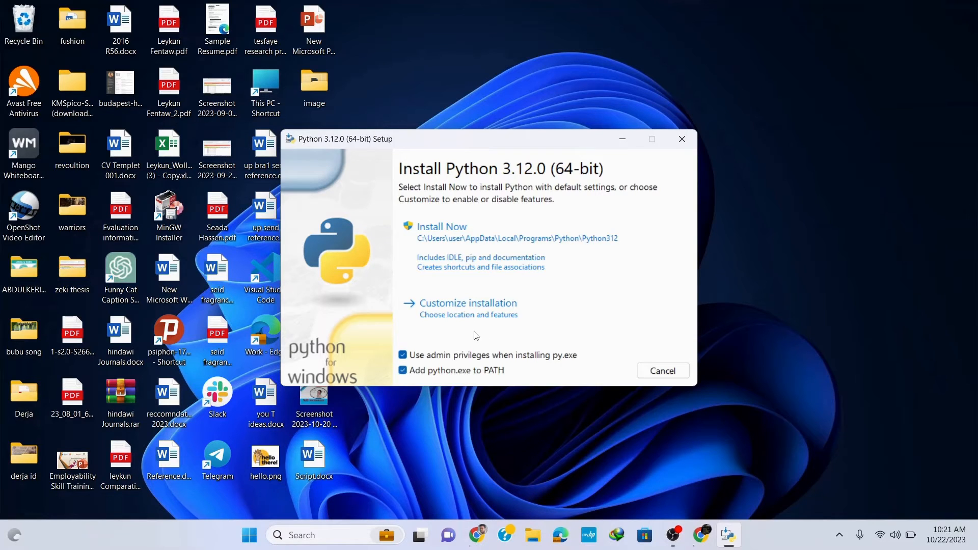
pyautogui.moveTo(467, 309)
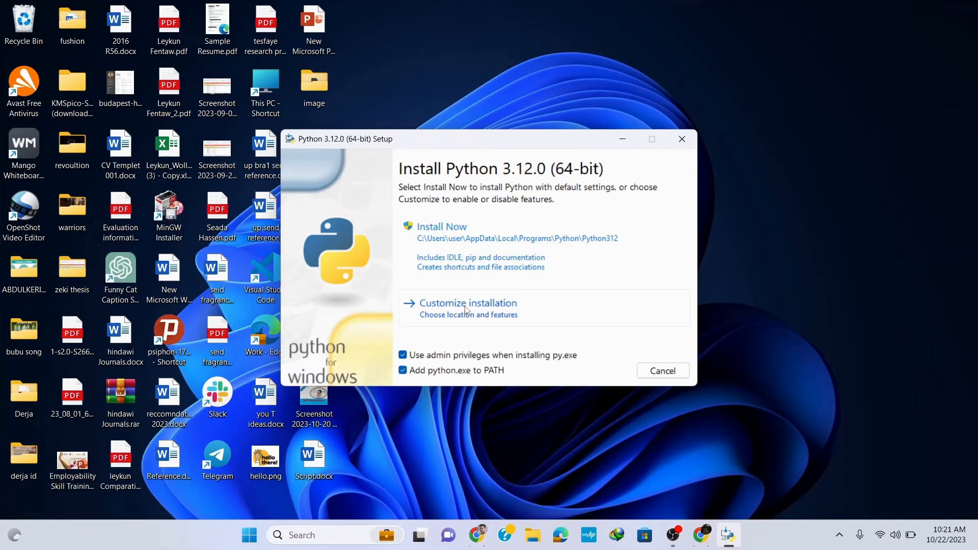
# Choose Customize installation and keep all Optional Features checked.
pyautogui.click(467, 303)
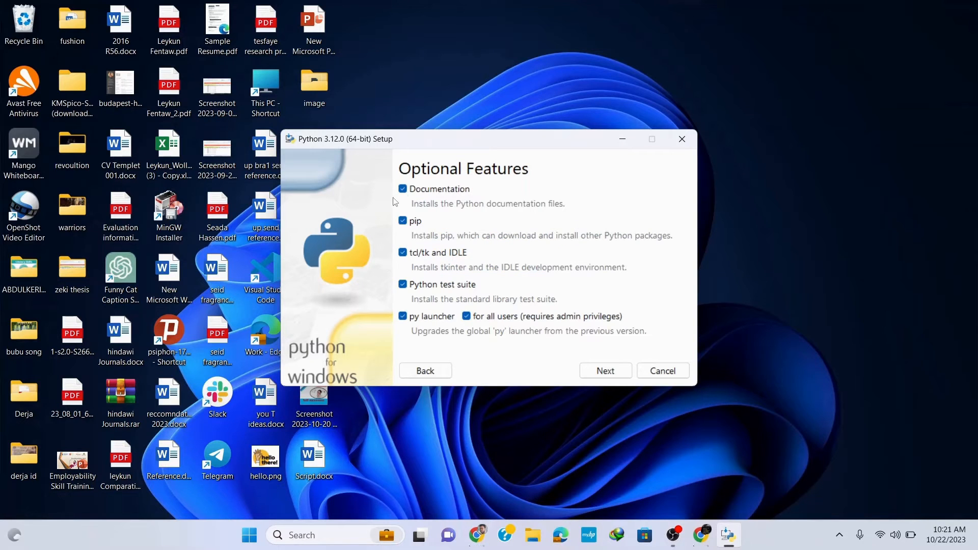
pyautogui.moveTo(421, 273)
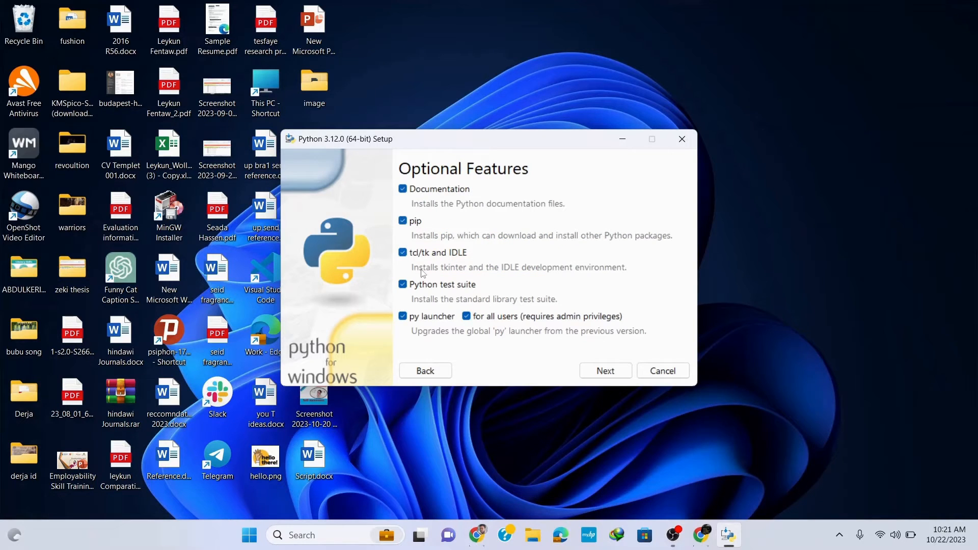
pyautogui.moveTo(445, 283)
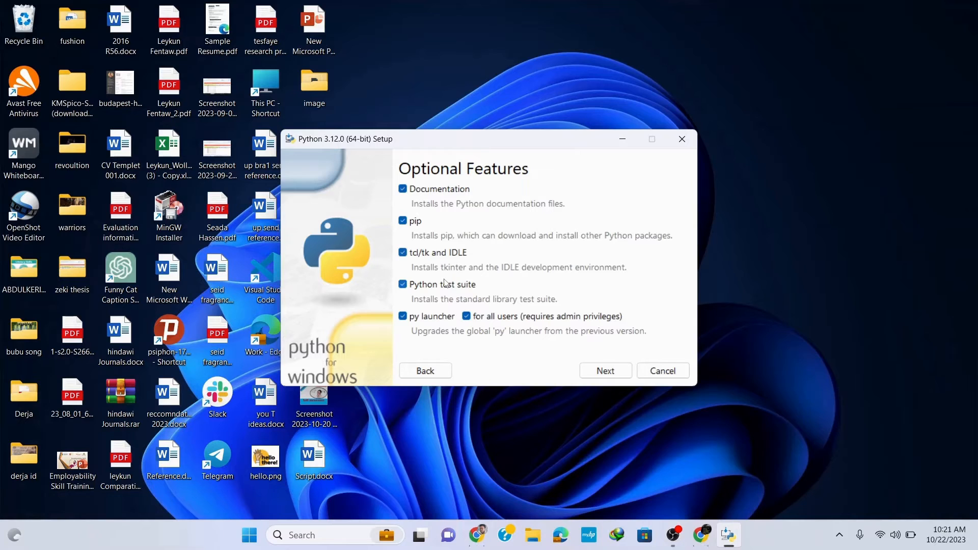
pyautogui.click(604, 370)
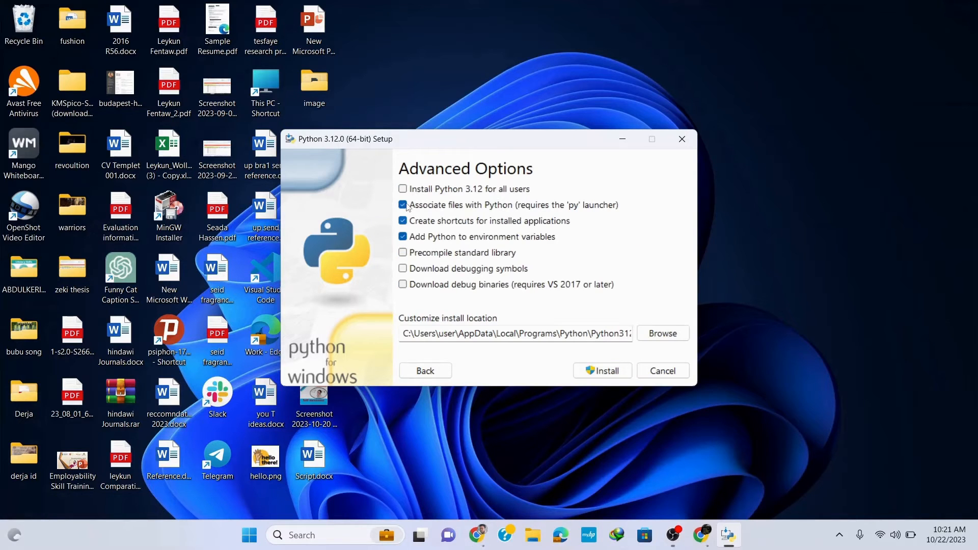
# Check 'Install Python 3.12 for all users' and run the install to completion.
pyautogui.click(403, 189)
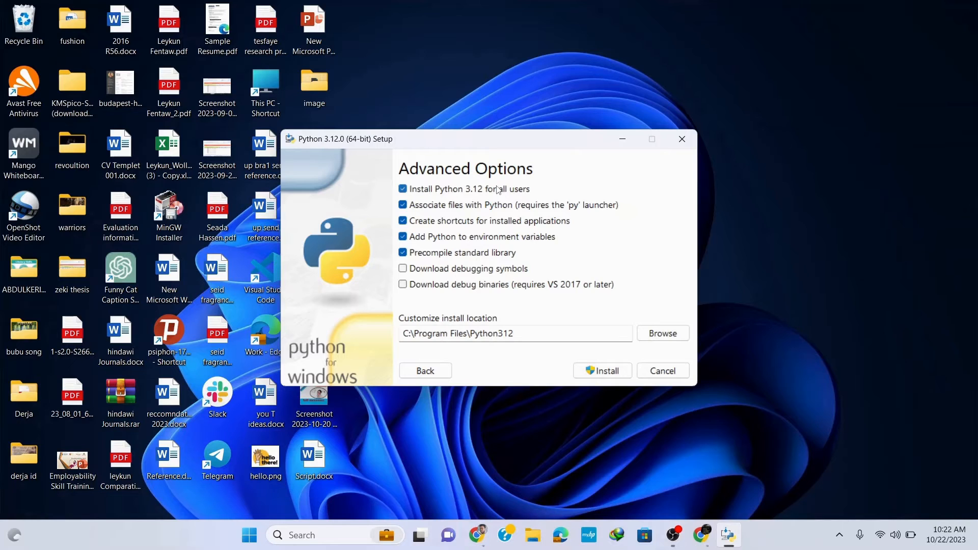
pyautogui.moveTo(603, 370)
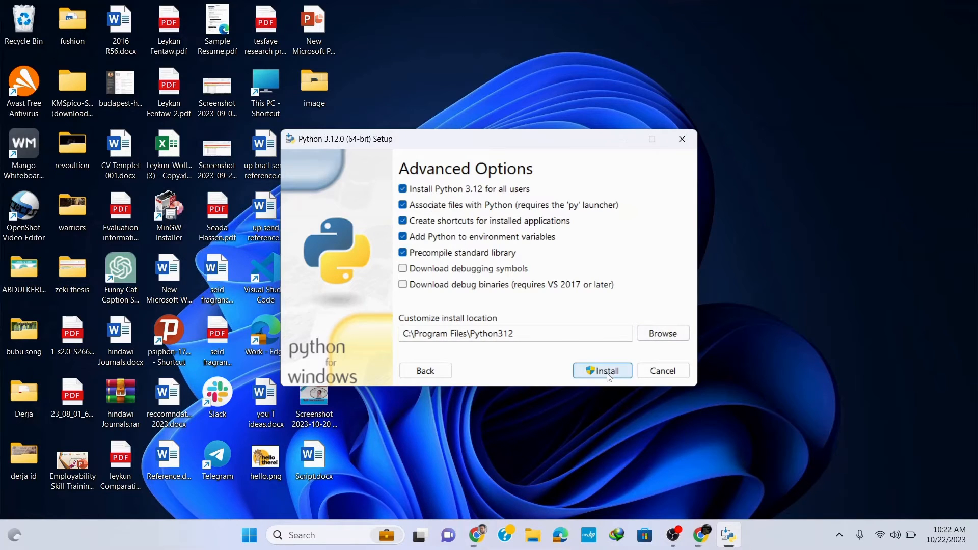
pyautogui.click(603, 370)
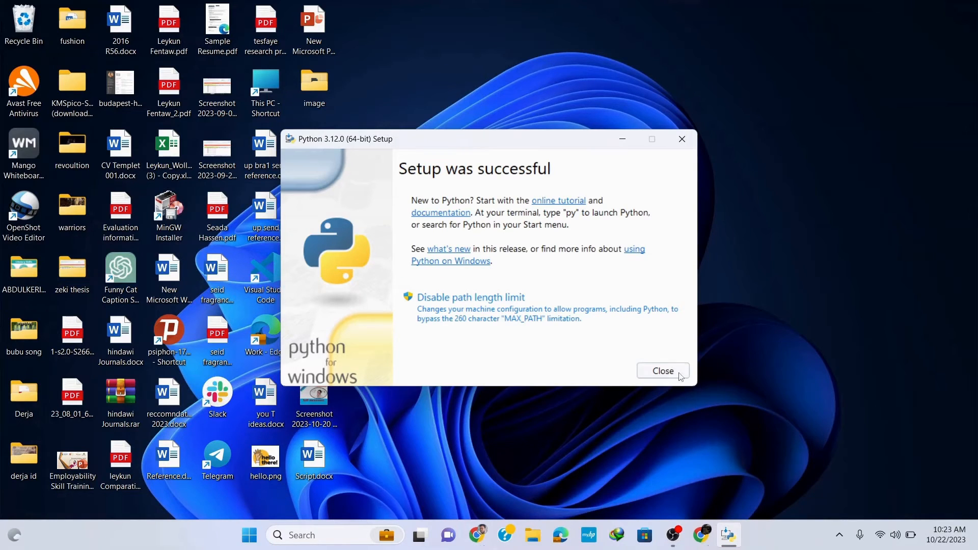
# Close the installer and launch Command Prompt from the Start menu via 'cmd'.
pyautogui.click(662, 371)
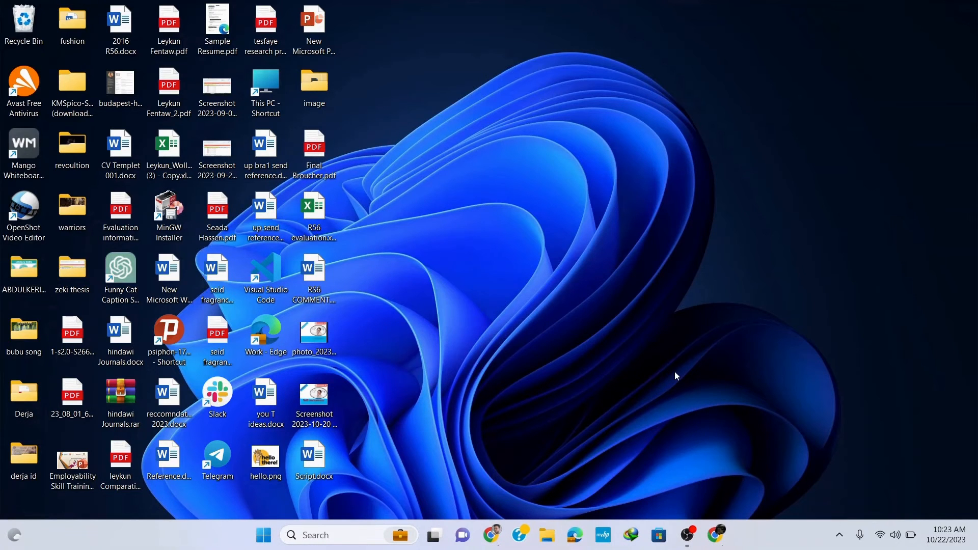
pyautogui.click(263, 535)
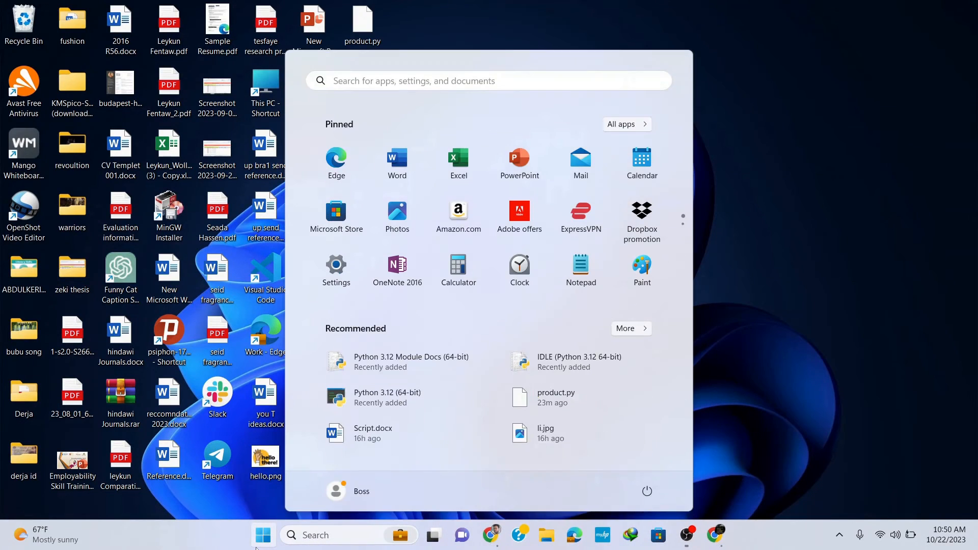
pyautogui.write('cmd')
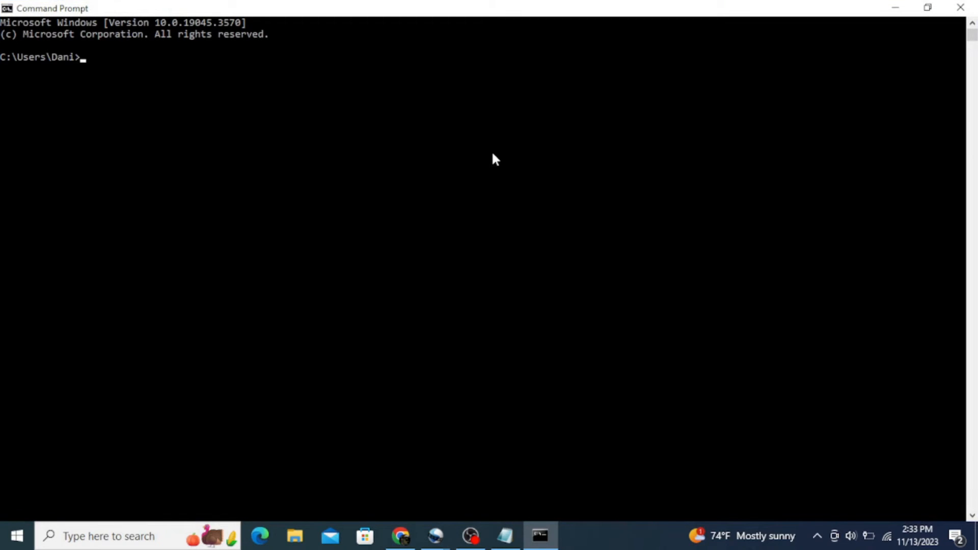
# Run 'python --version' to confirm Python 3.12.0 is installed.
pyautogui.write('py')
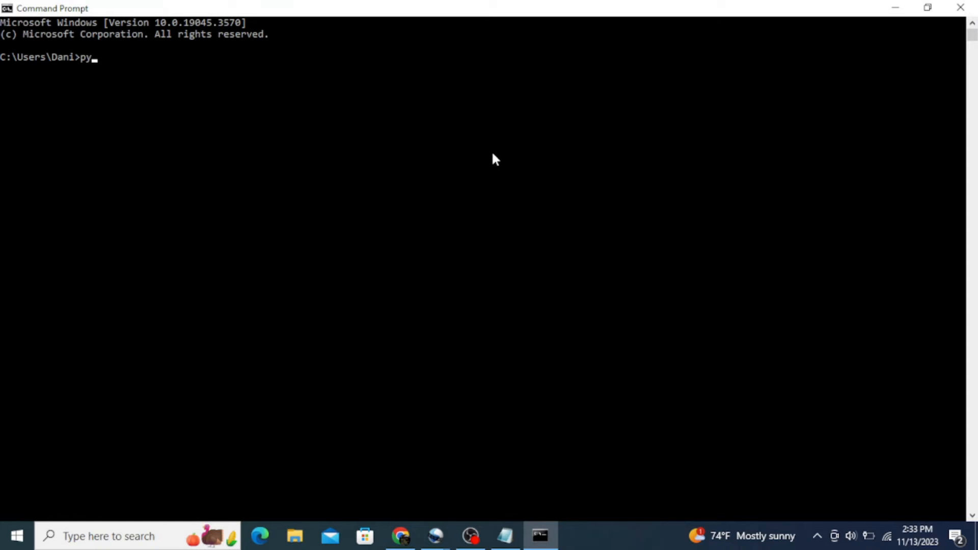
pyautogui.write('thon')
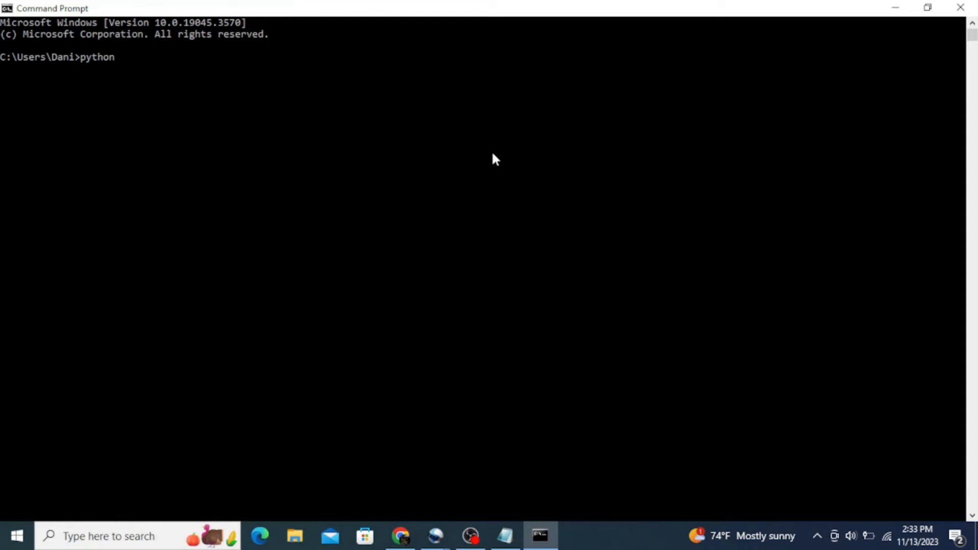
pyautogui.write('--version')
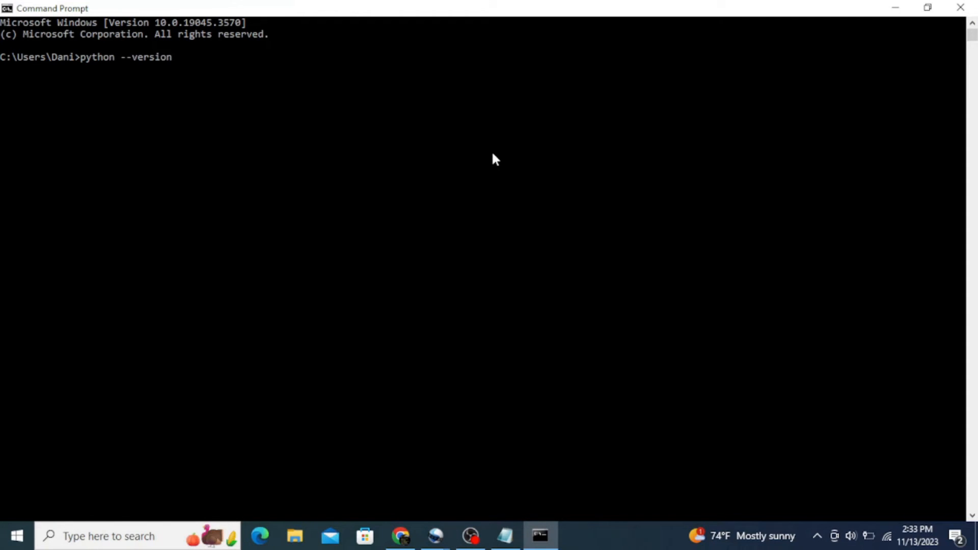
pyautogui.press('Return')
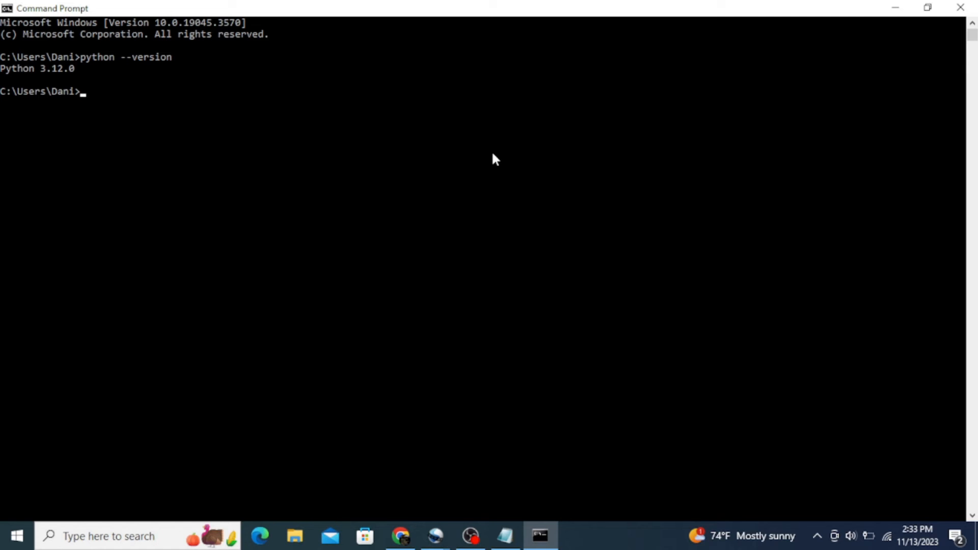
pyautogui.write('pyt')
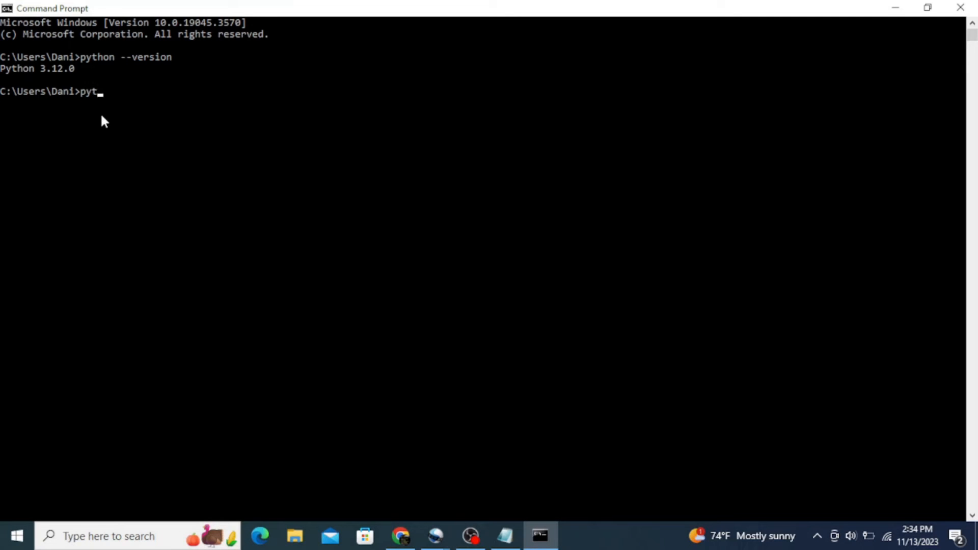
# Run 'python -m pip --version' to confirm pip 23.3.1 for Python 3.12.
pyautogui.write('hon')
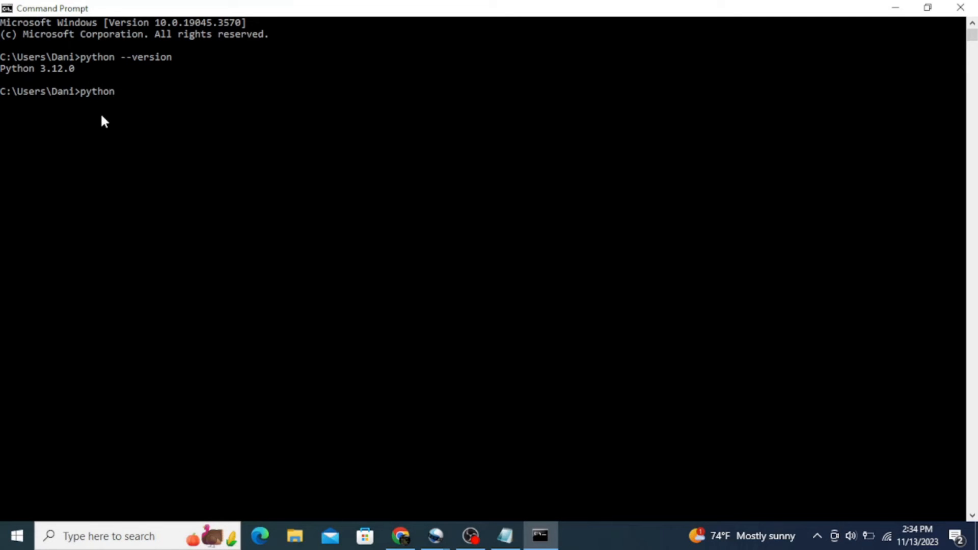
pyautogui.write('-m pip --version')
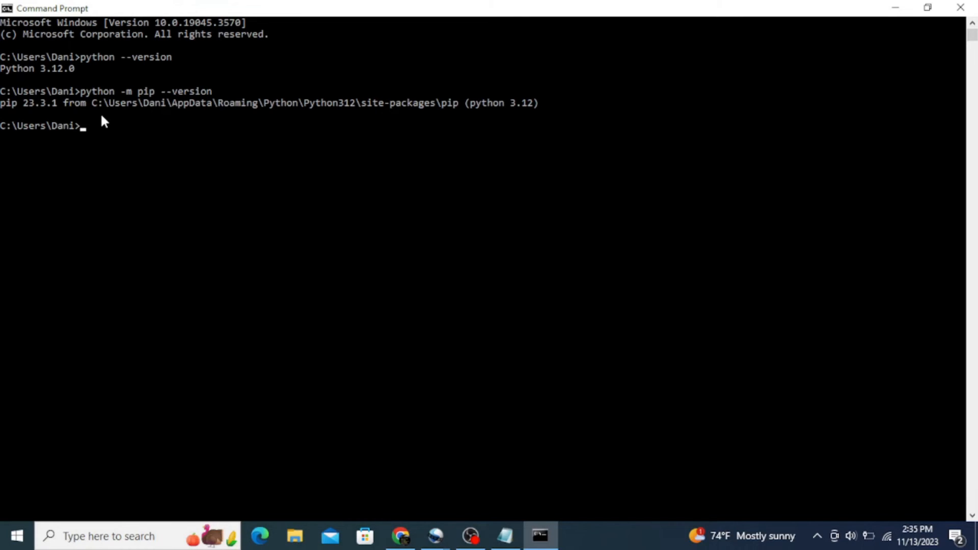
pyautogui.moveTo(81, 114)
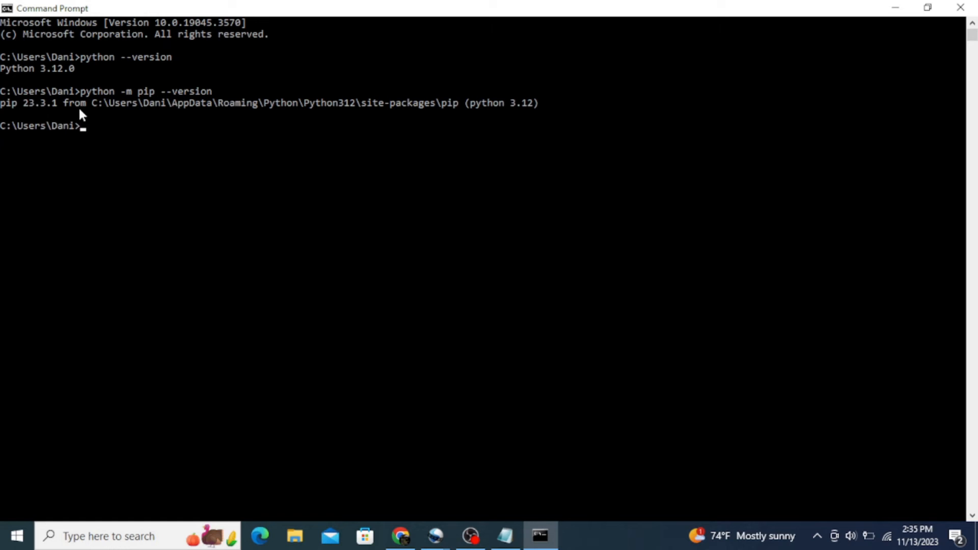
pyautogui.moveTo(88, 140)
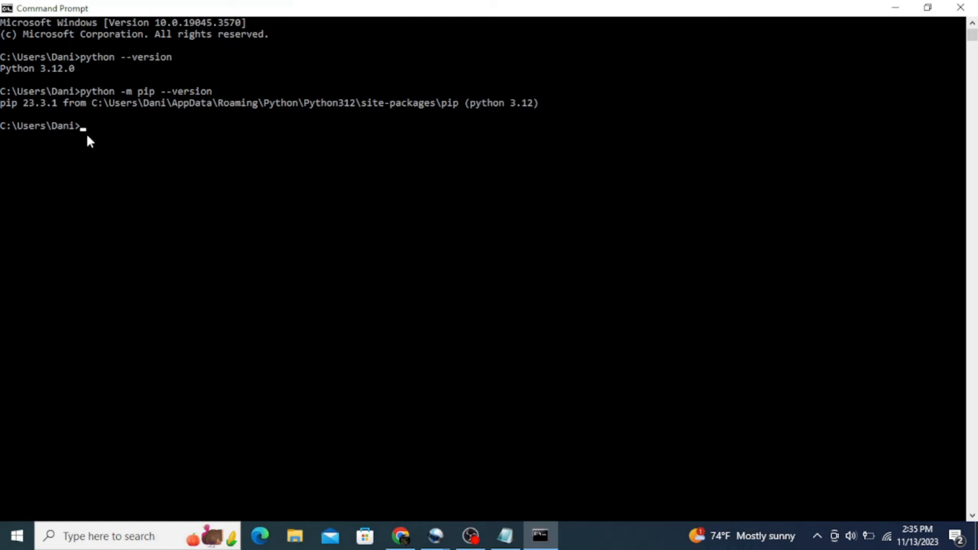
pyautogui.write('python -m p')
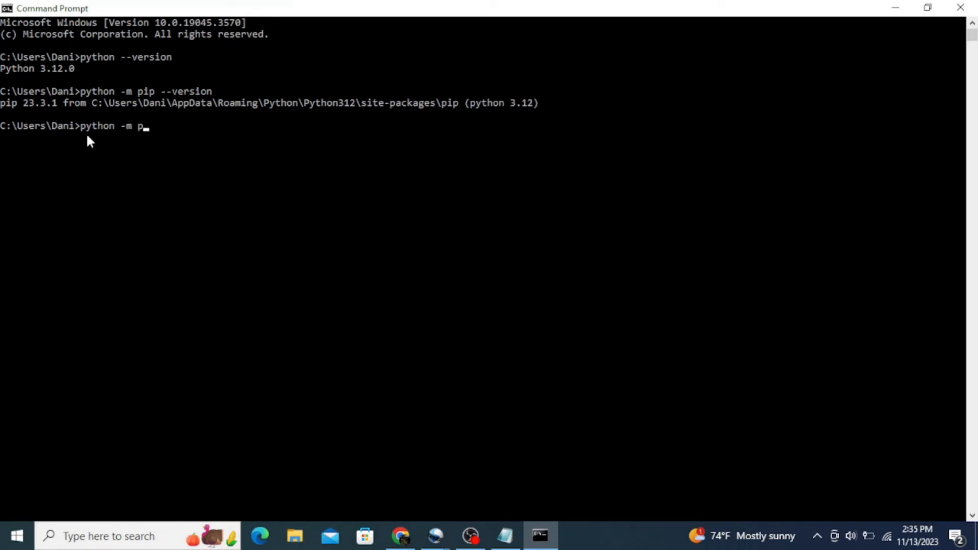
# Run 'python -m pip install numpy' to begin installing numpy.
pyautogui.write('ip install')
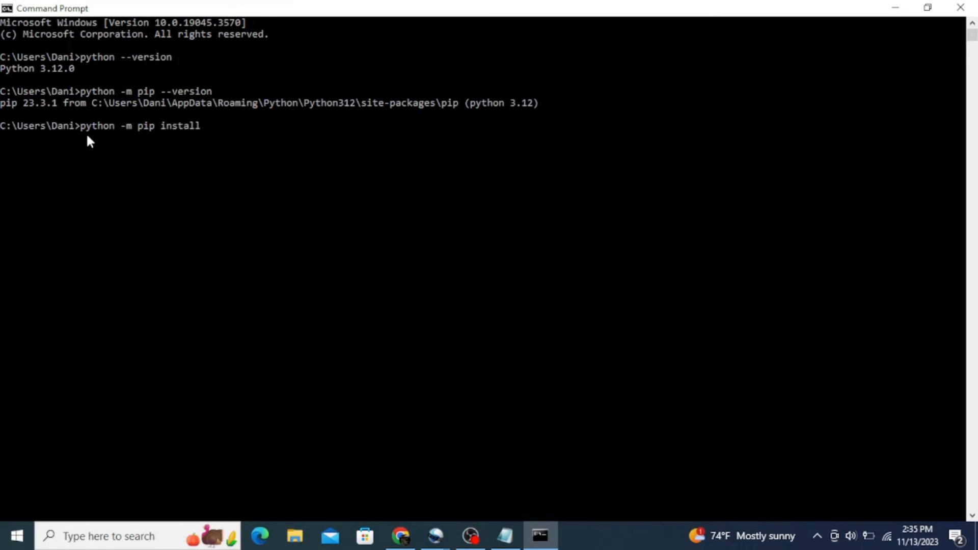
pyautogui.write('numpy')
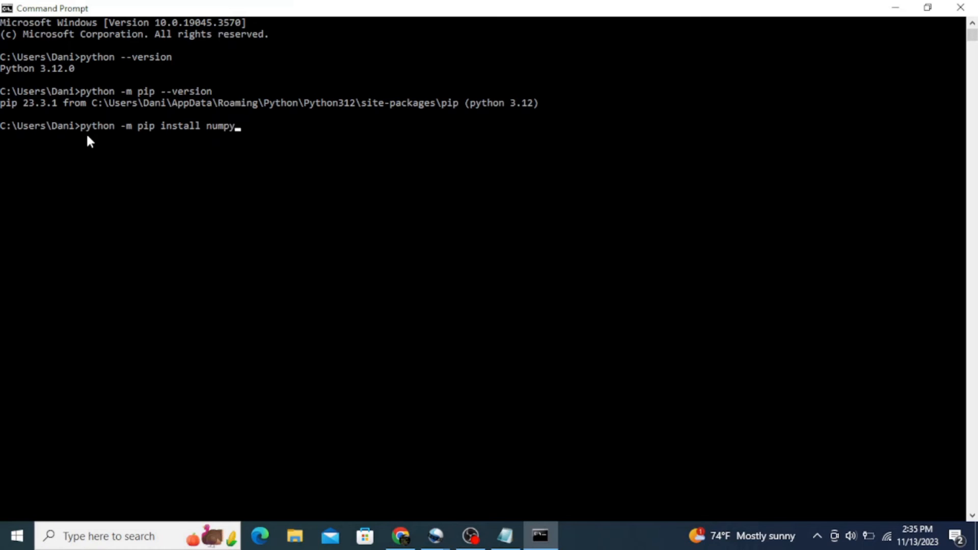
pyautogui.press('Return')
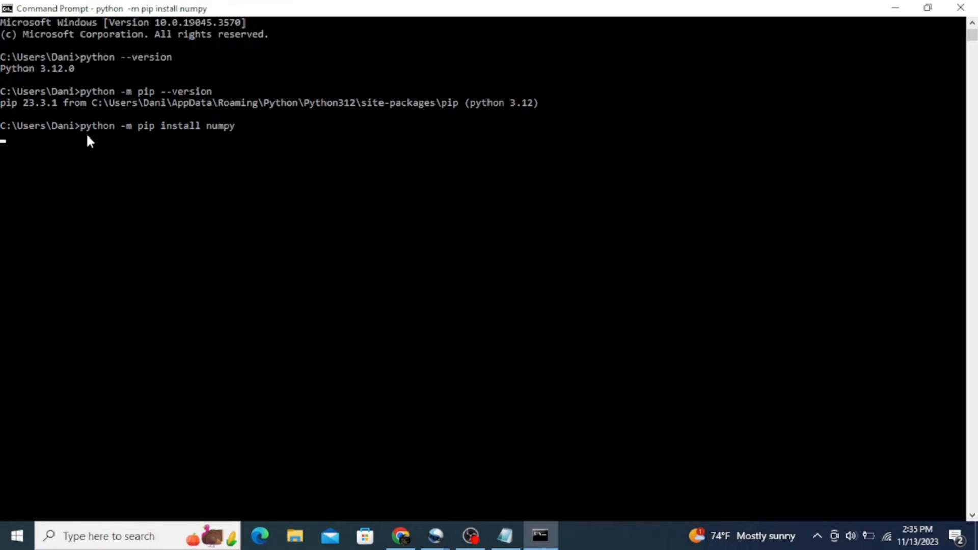
pyautogui.press('Return')
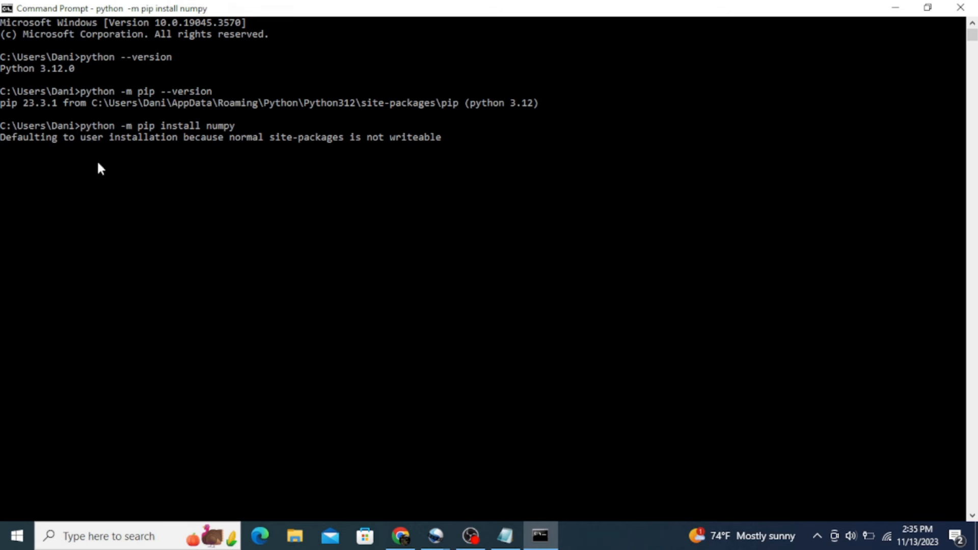